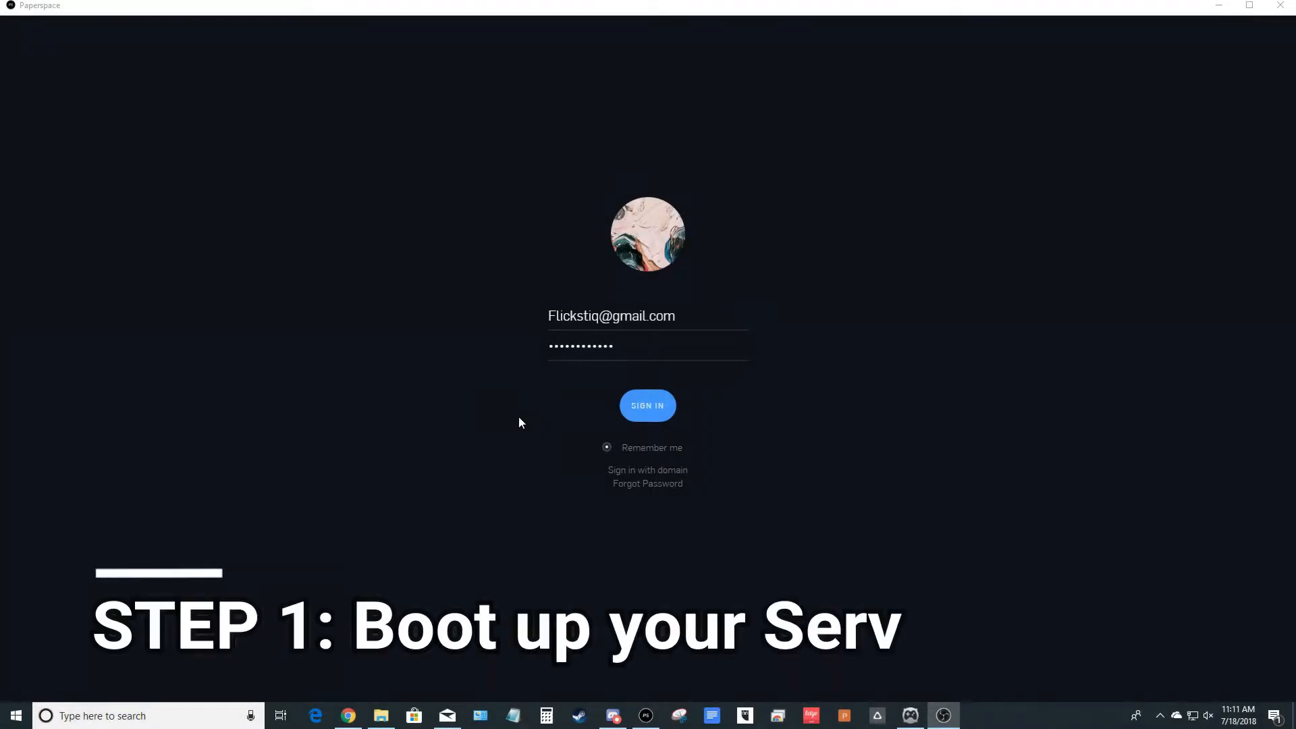
Sign in to Paperspace using the saved credentials to reach the P5000 machine page
left_click(647, 405)
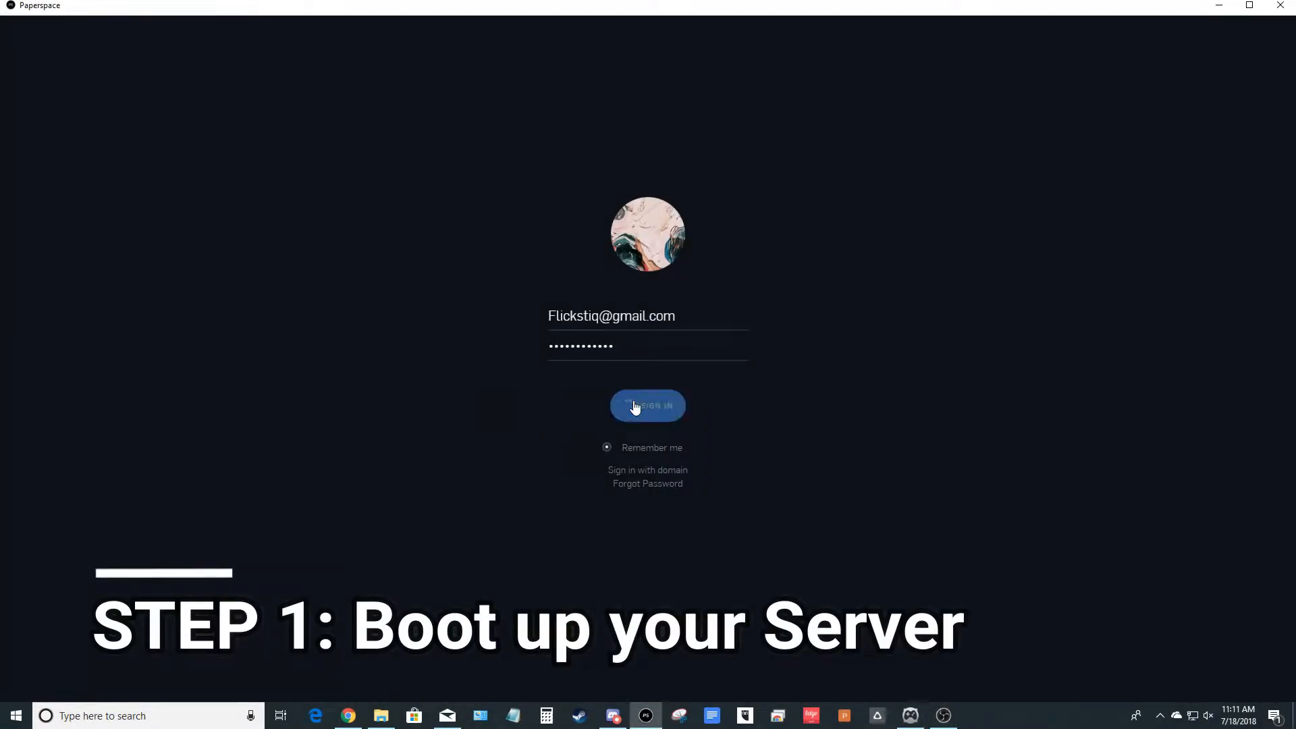
left_click(648, 405)
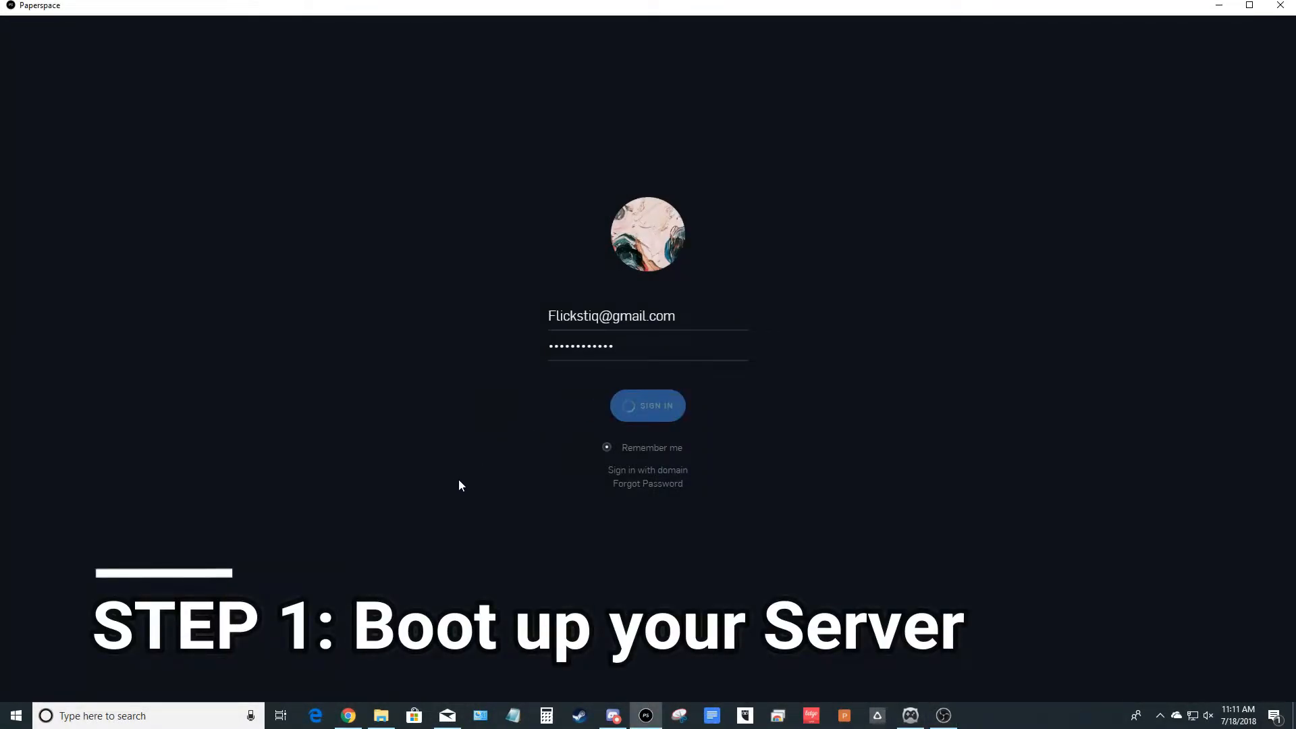
left_click(647, 405)
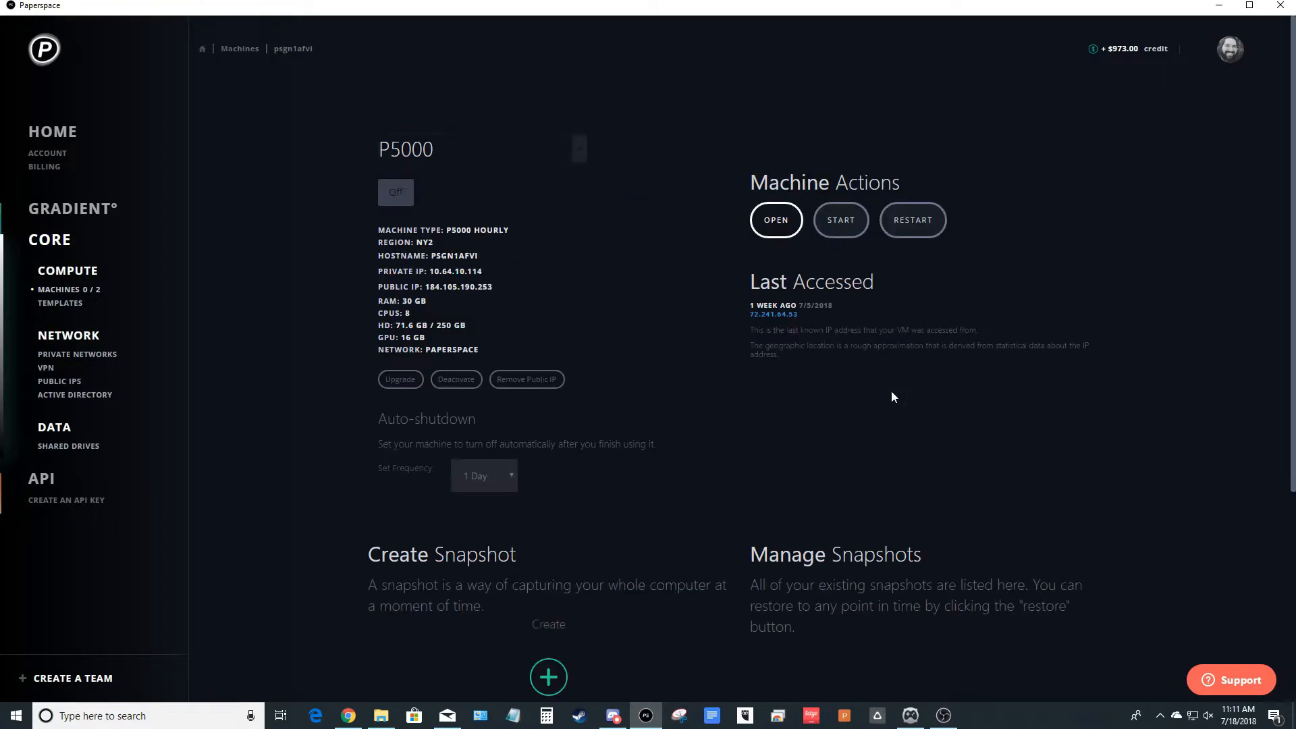
Start the P5000 machine from Machine Actions
left_click(840, 220)
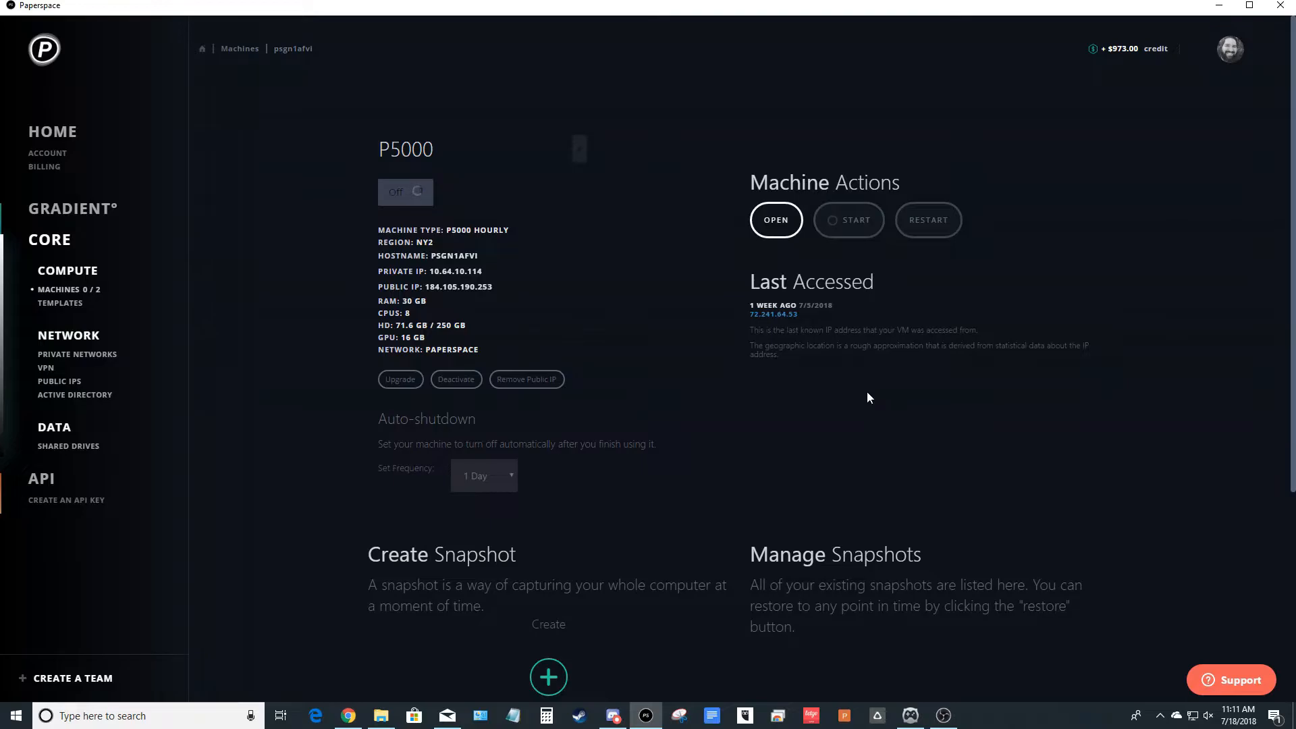
left_click(847, 220)
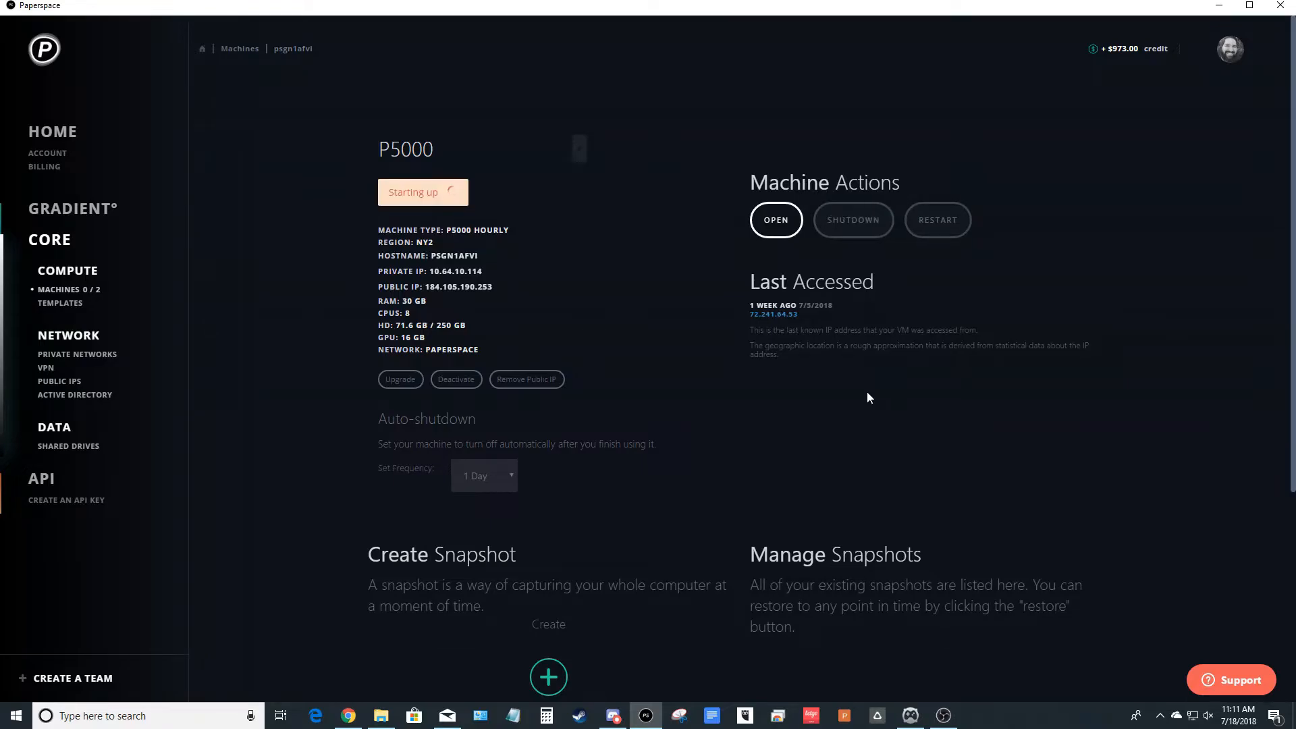
Wait for the P5000 to show Ready, then close the Paperspace app
left_click(1231, 48)
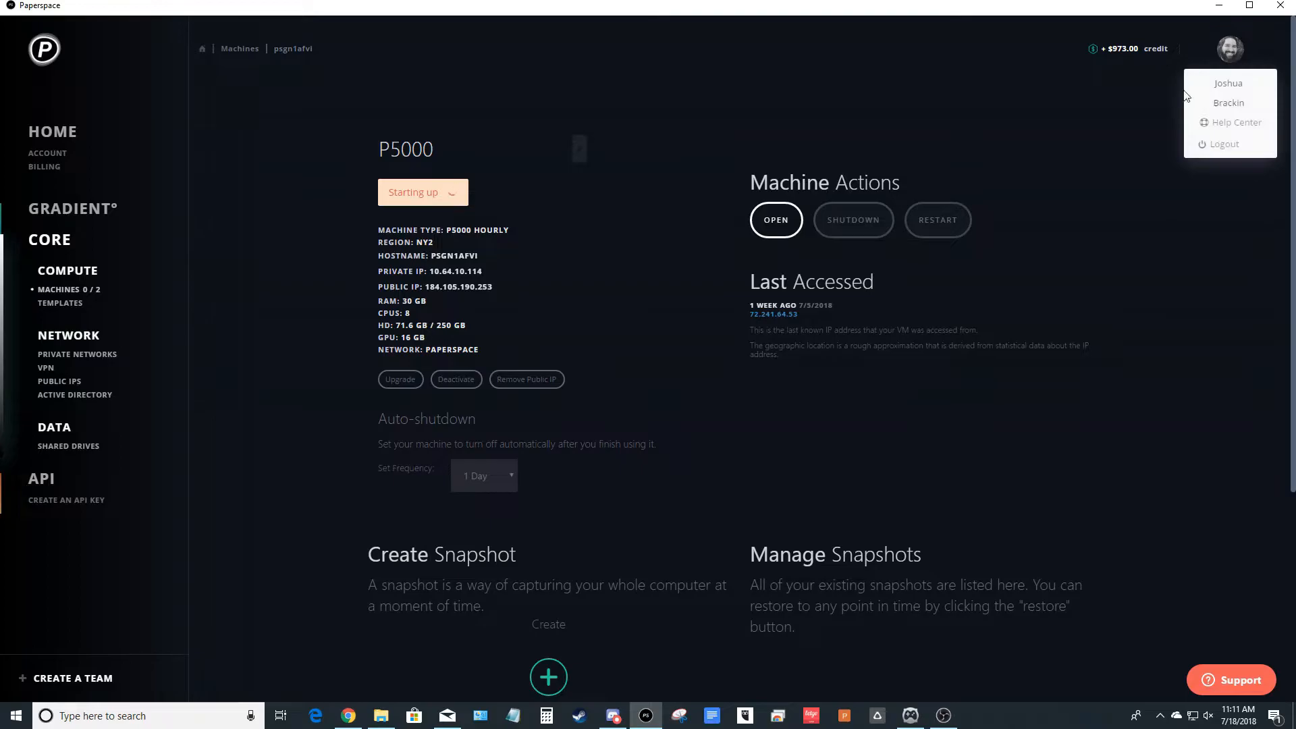
left_click(734, 438)
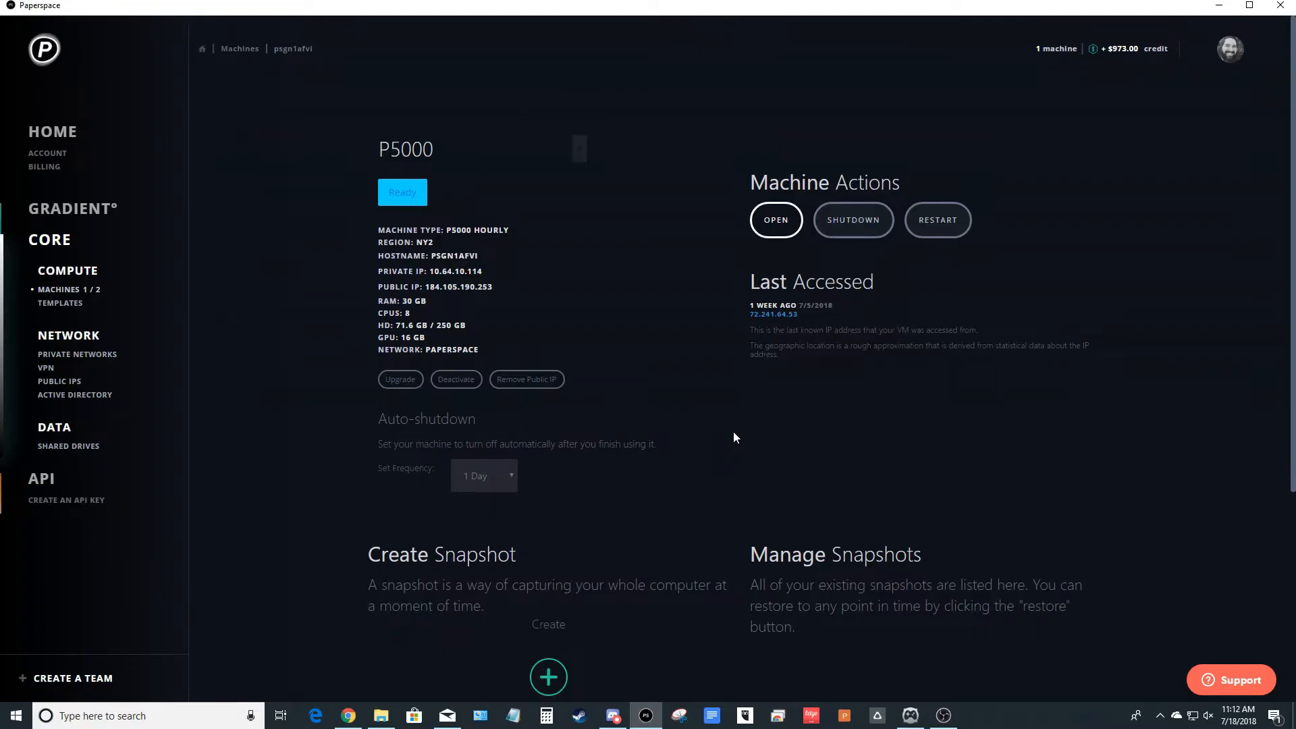
left_click(1231, 48)
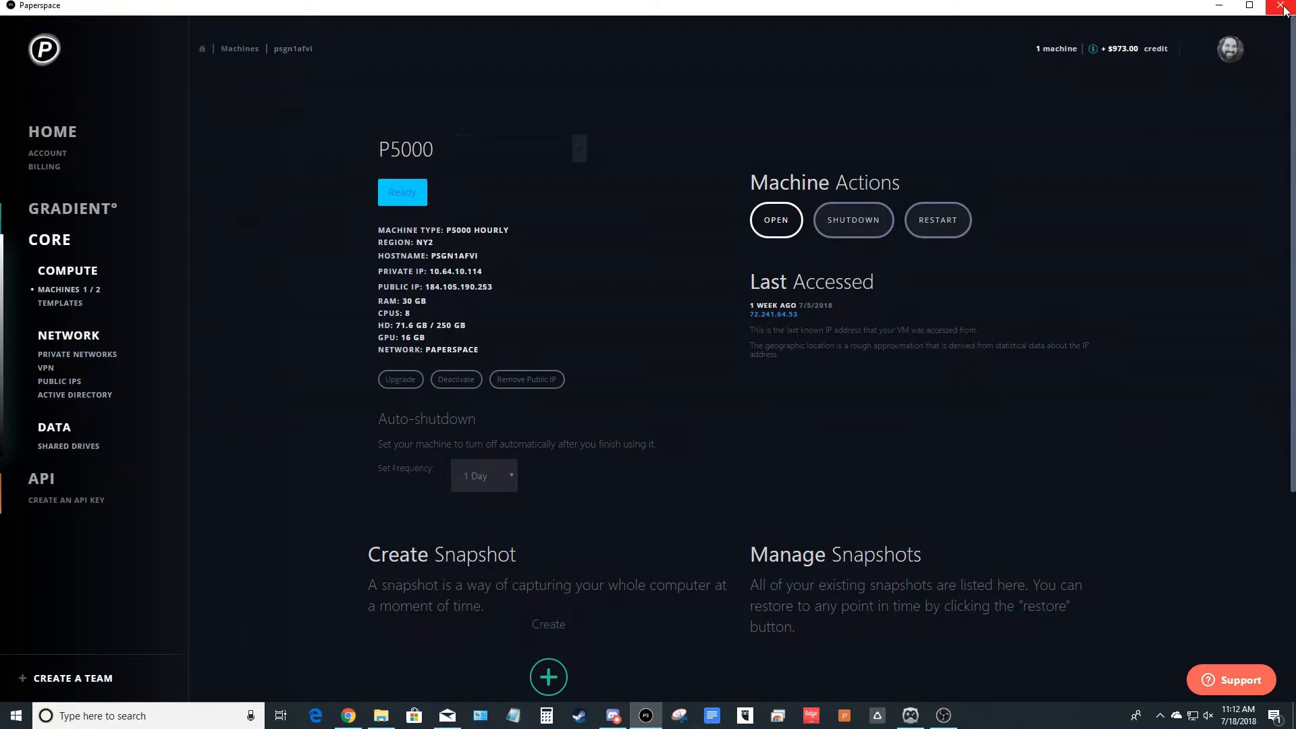
left_click(1286, 6)
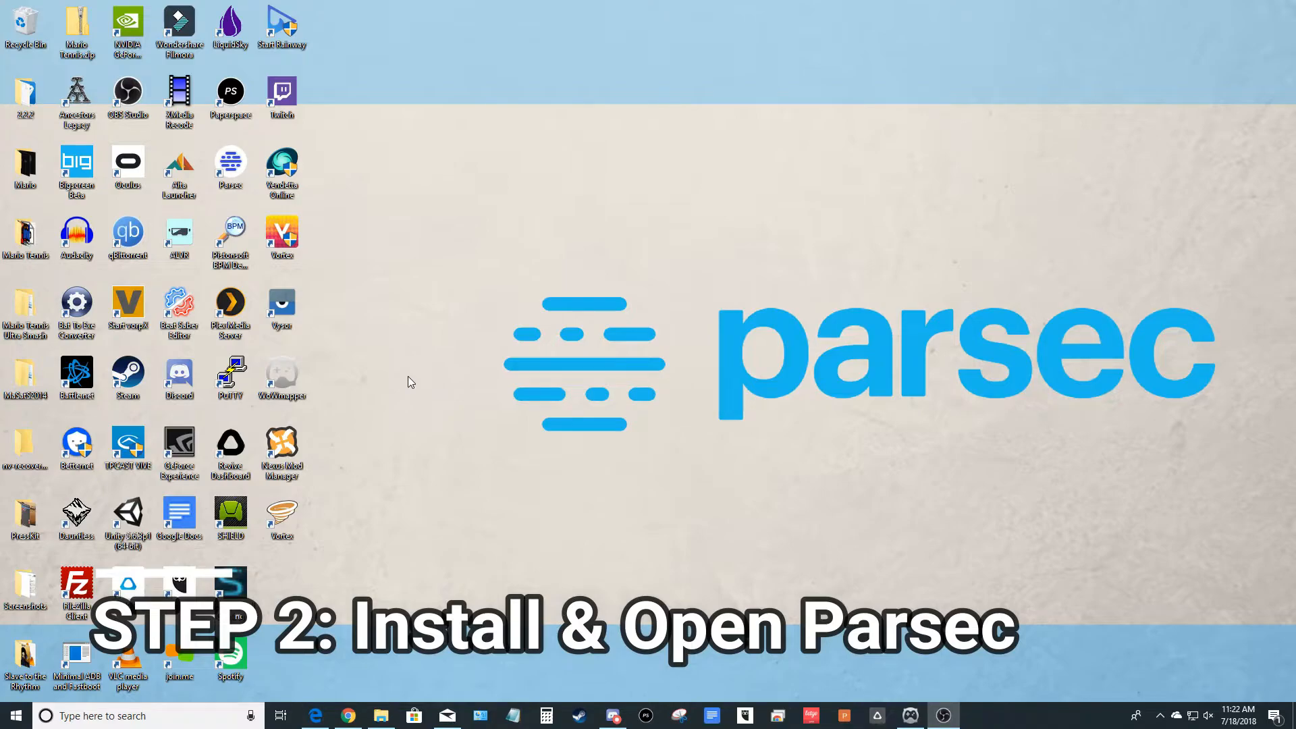
mouse_move(338, 669)
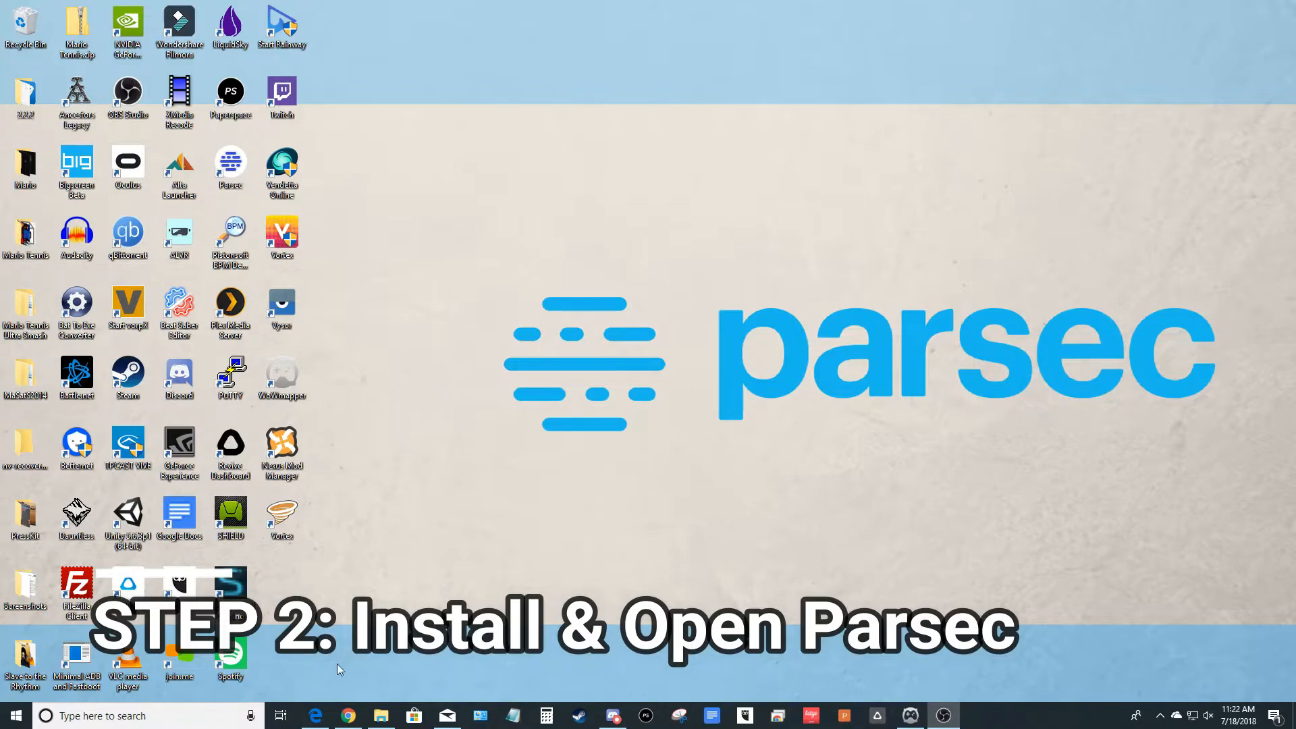
Download the Parsec Windows installer from parsecgaming.com in Edge
left_click(316, 716)
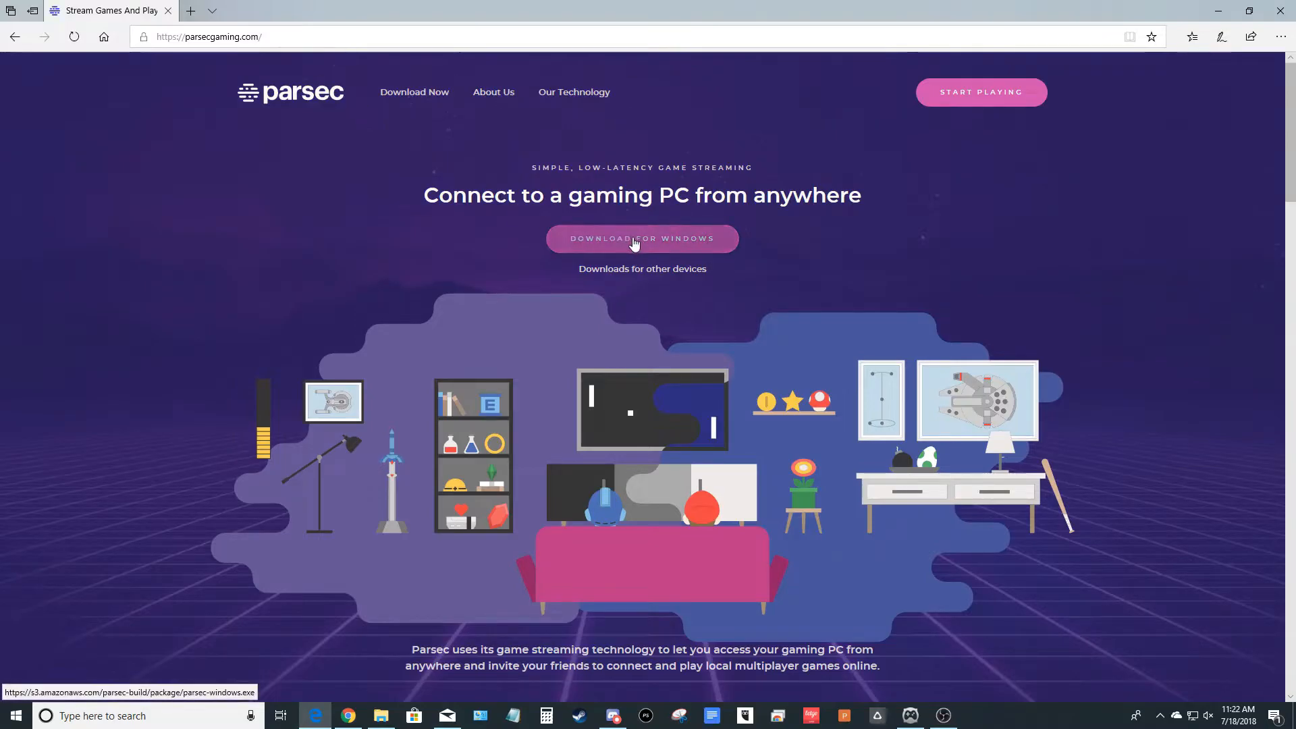
left_click(642, 239)
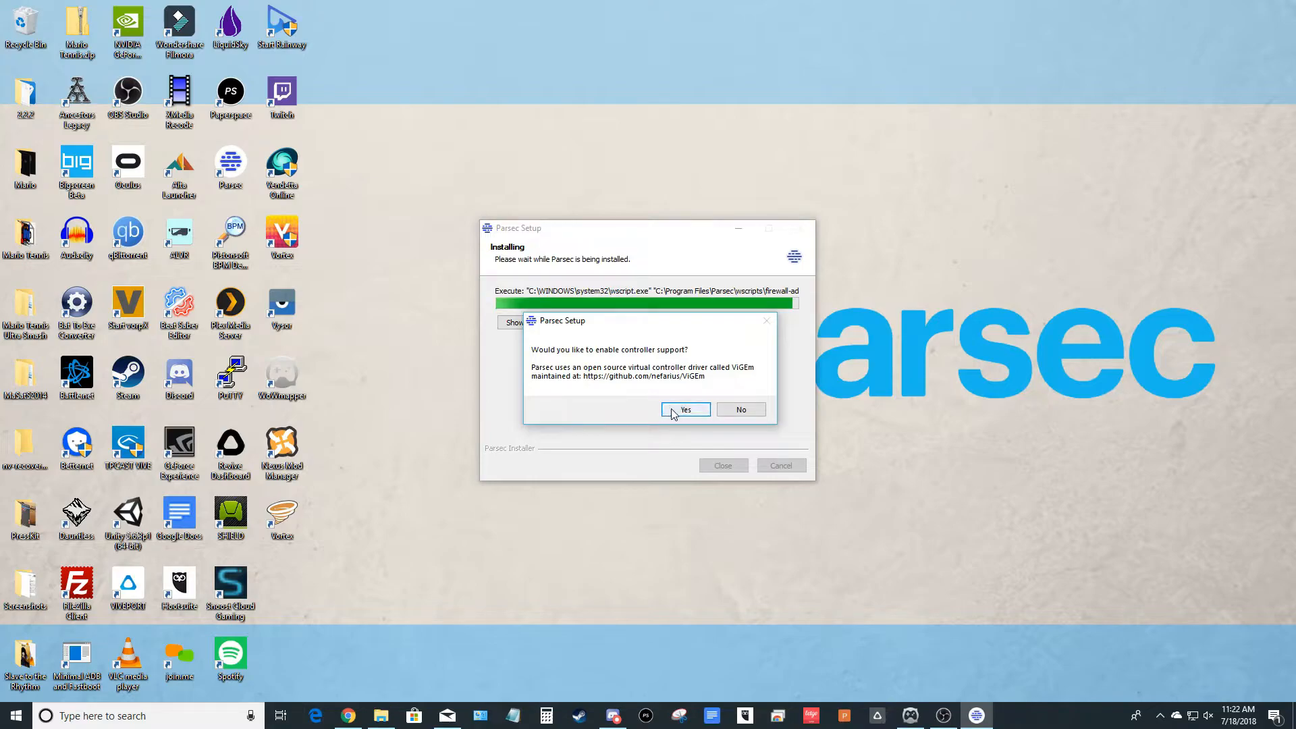
Accept controller support in the Parsec Setup prompt
left_click(684, 409)
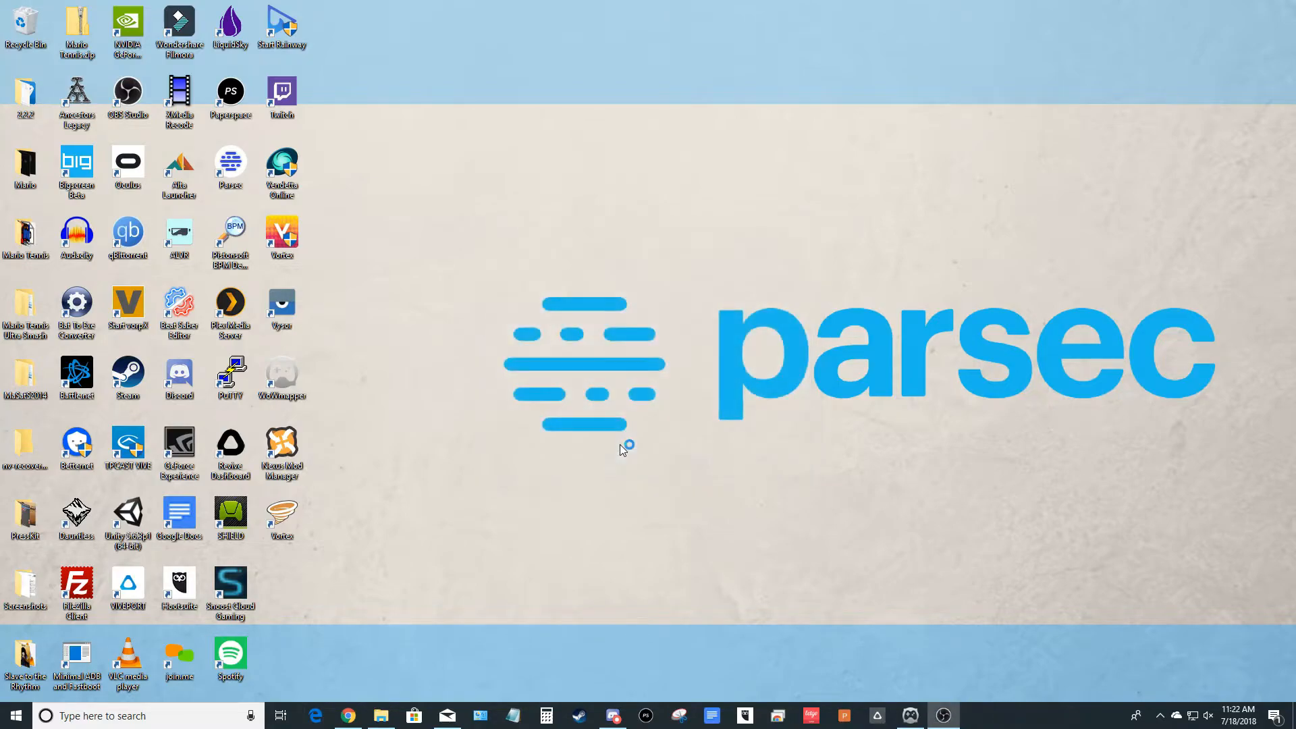
mouse_move(623, 449)
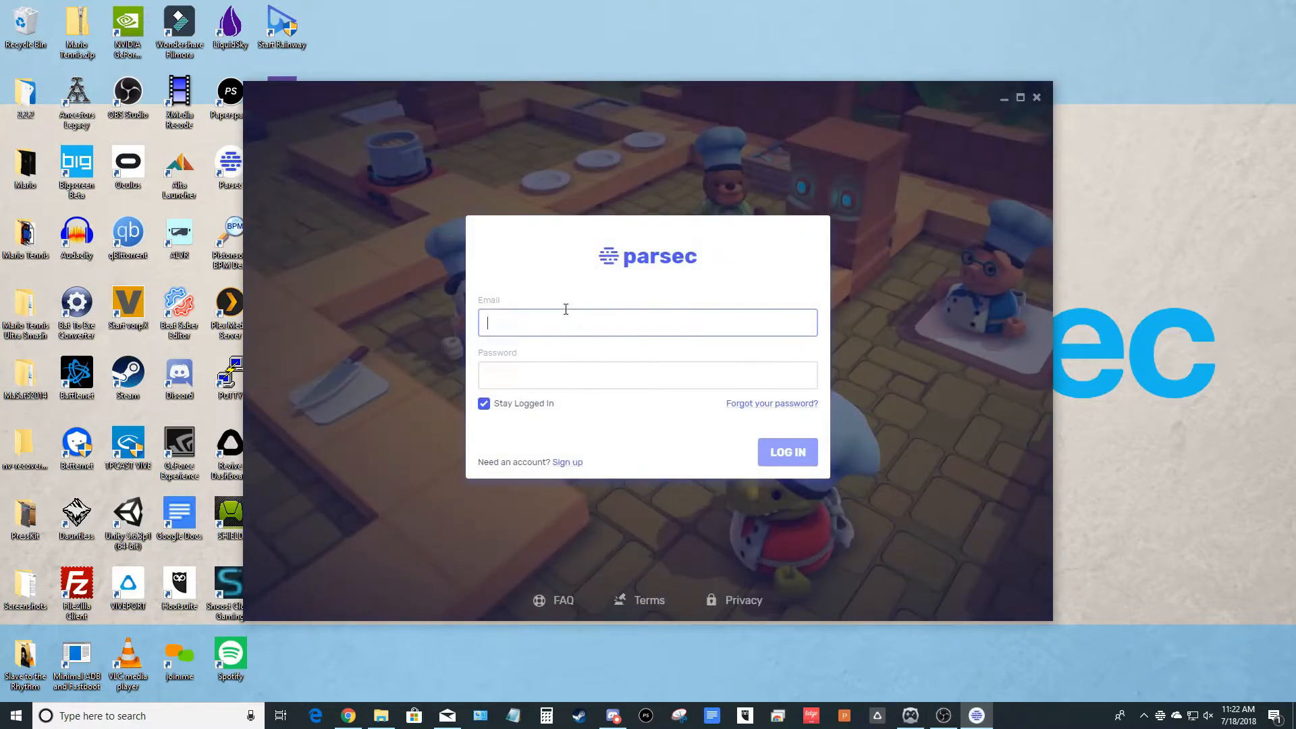
mouse_move(558, 291)
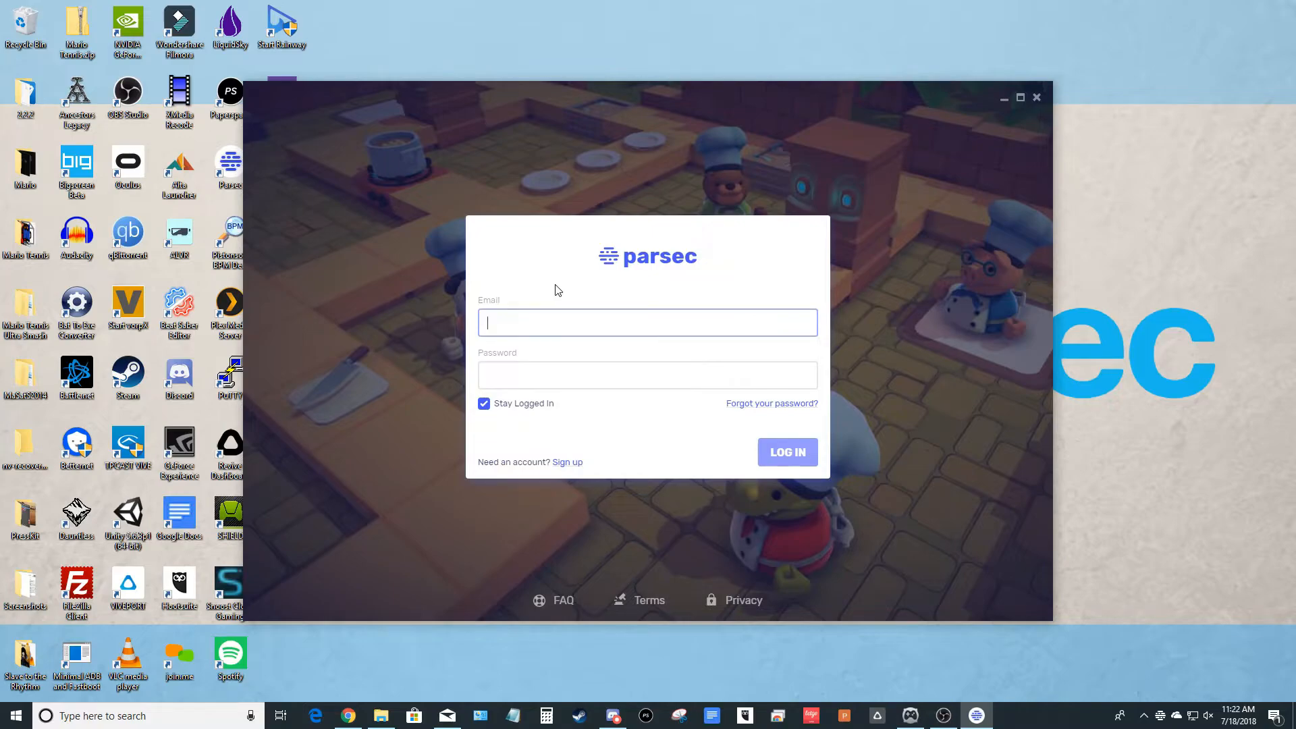
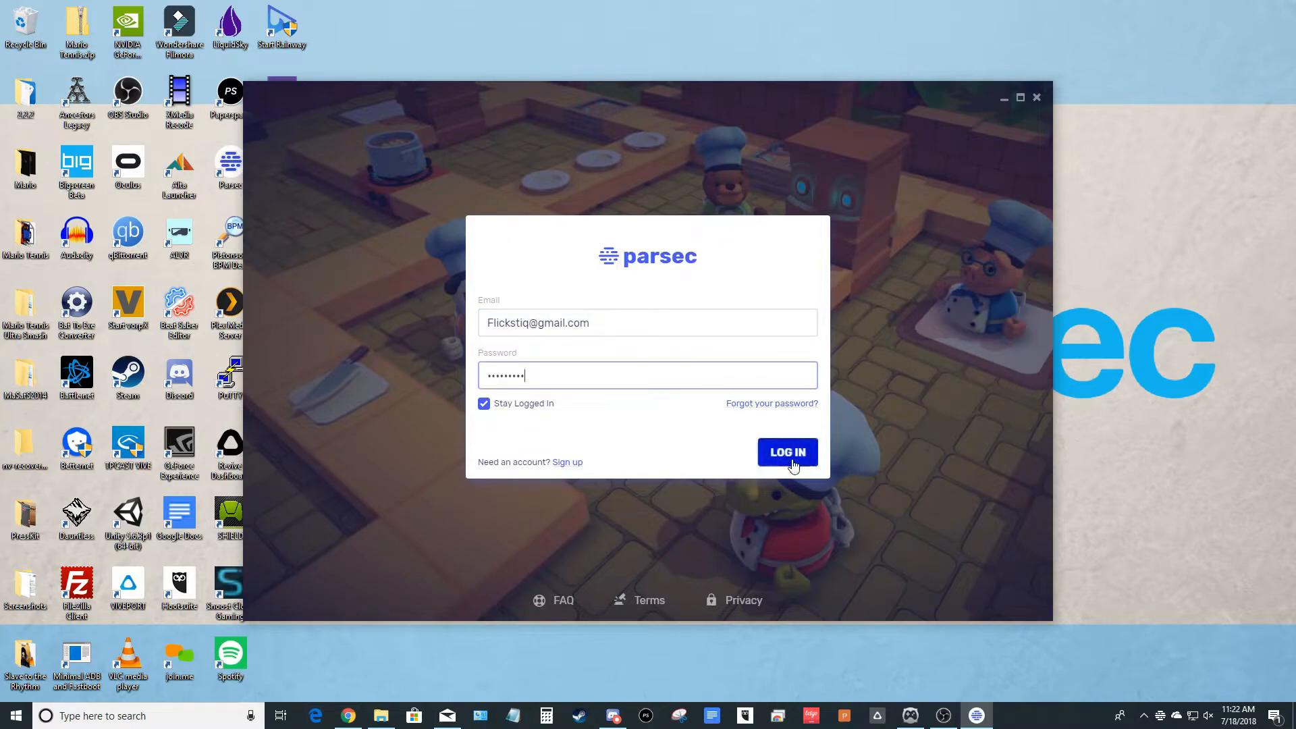
Enter the account email and password in Parsec and log in
left_click(786, 452)
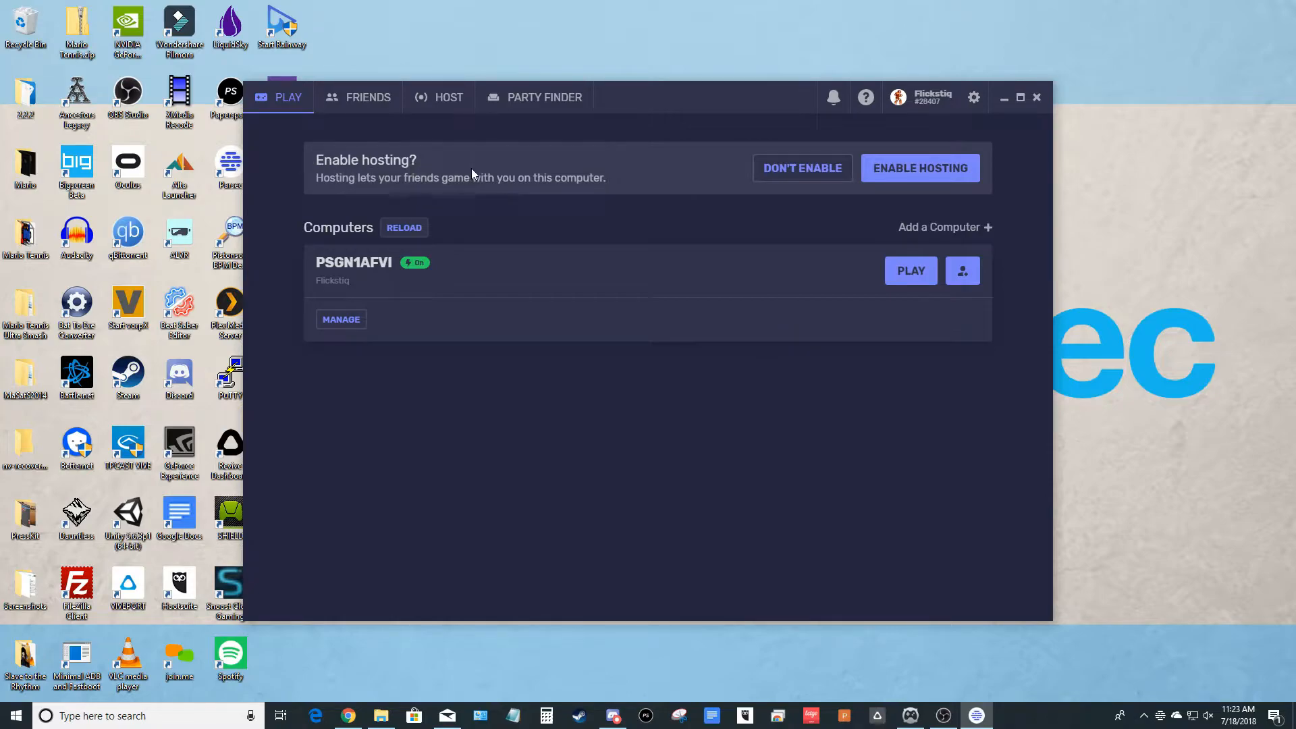
mouse_move(707, 198)
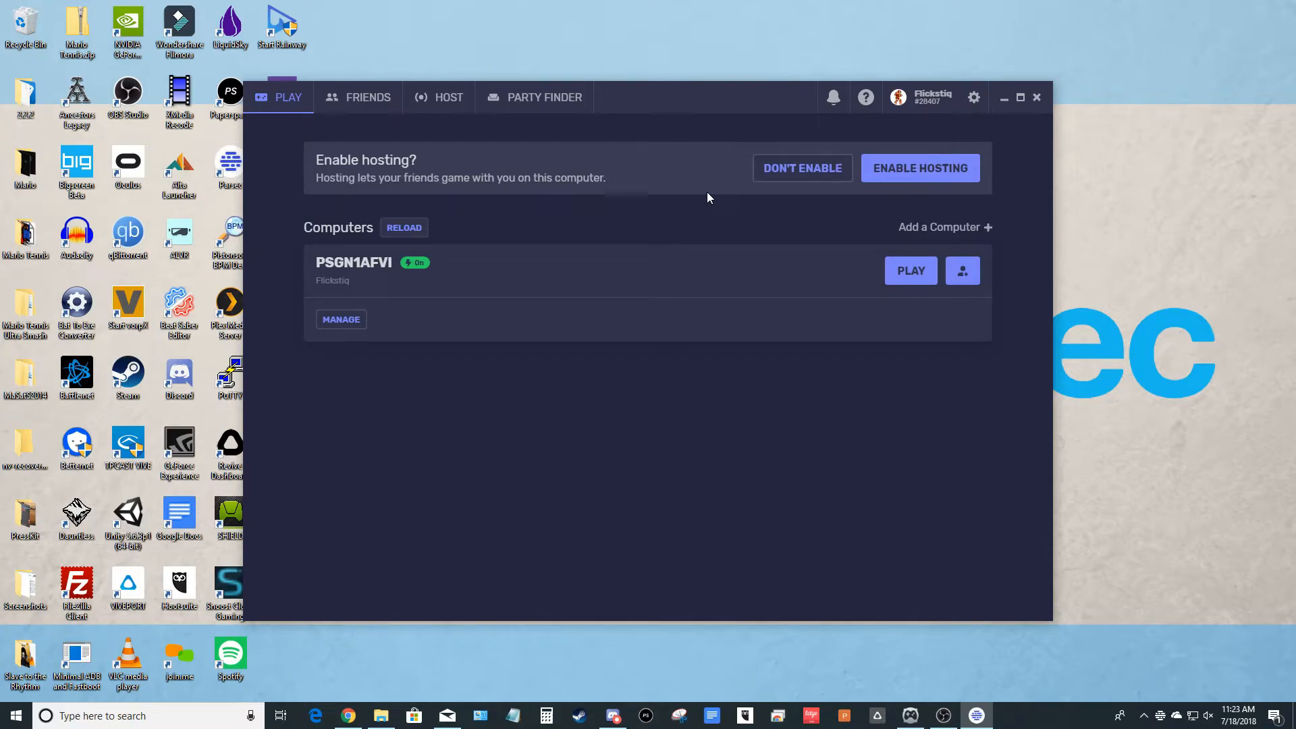
mouse_move(800, 187)
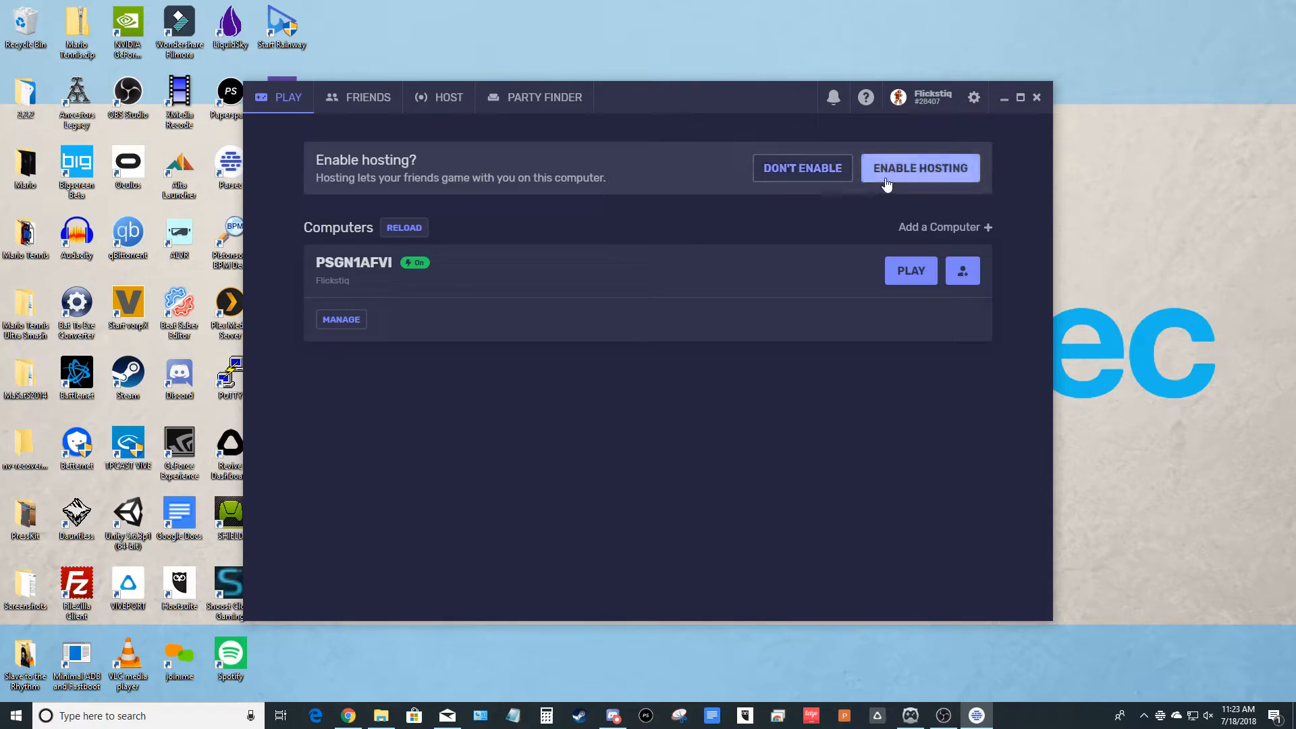
Enable hosting, reload the computer list, and start playing on PSGN1AFVI
left_click(919, 168)
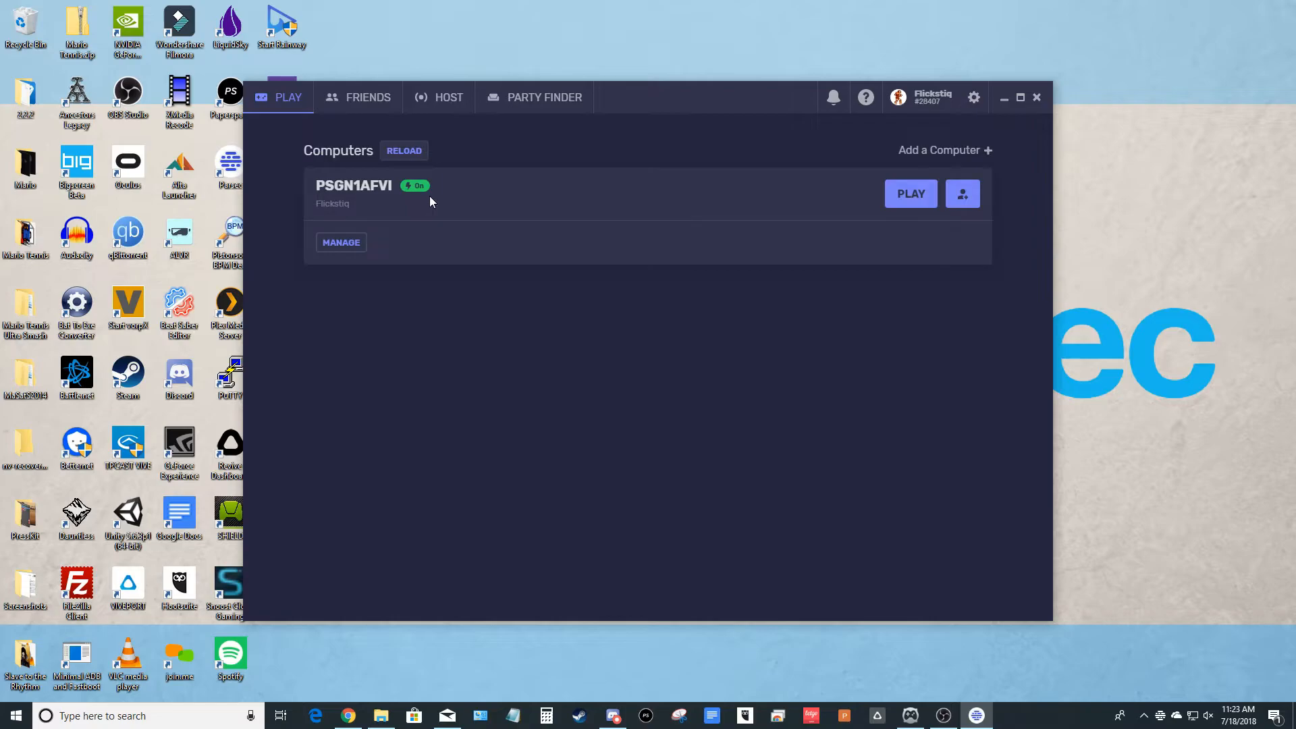
left_click(405, 150)
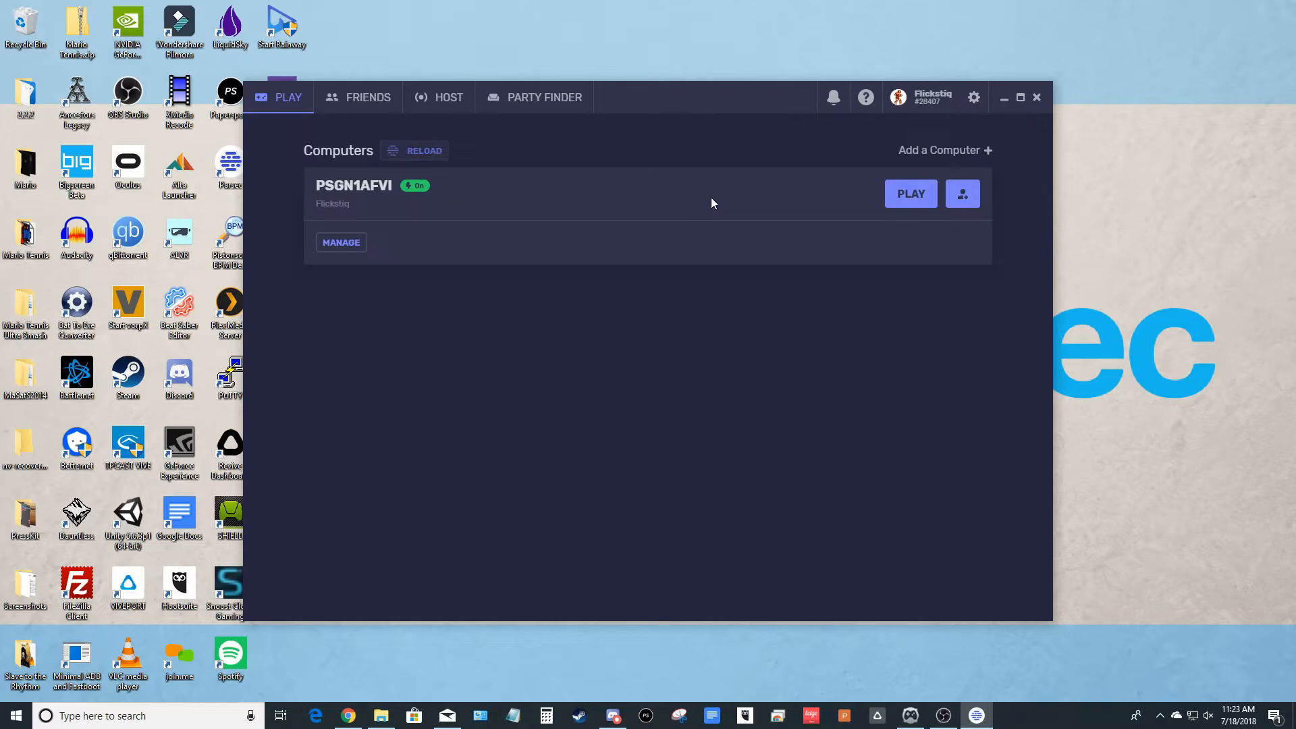
left_click(909, 194)
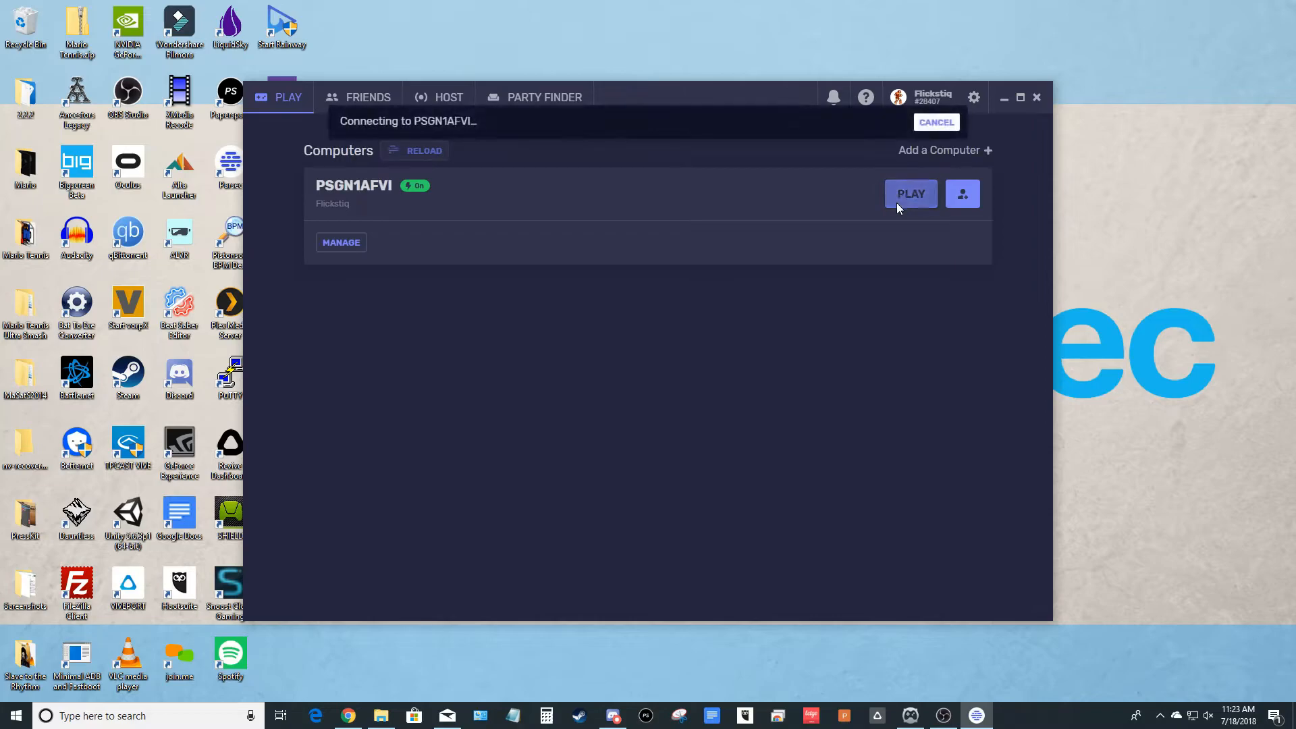
mouse_move(716, 332)
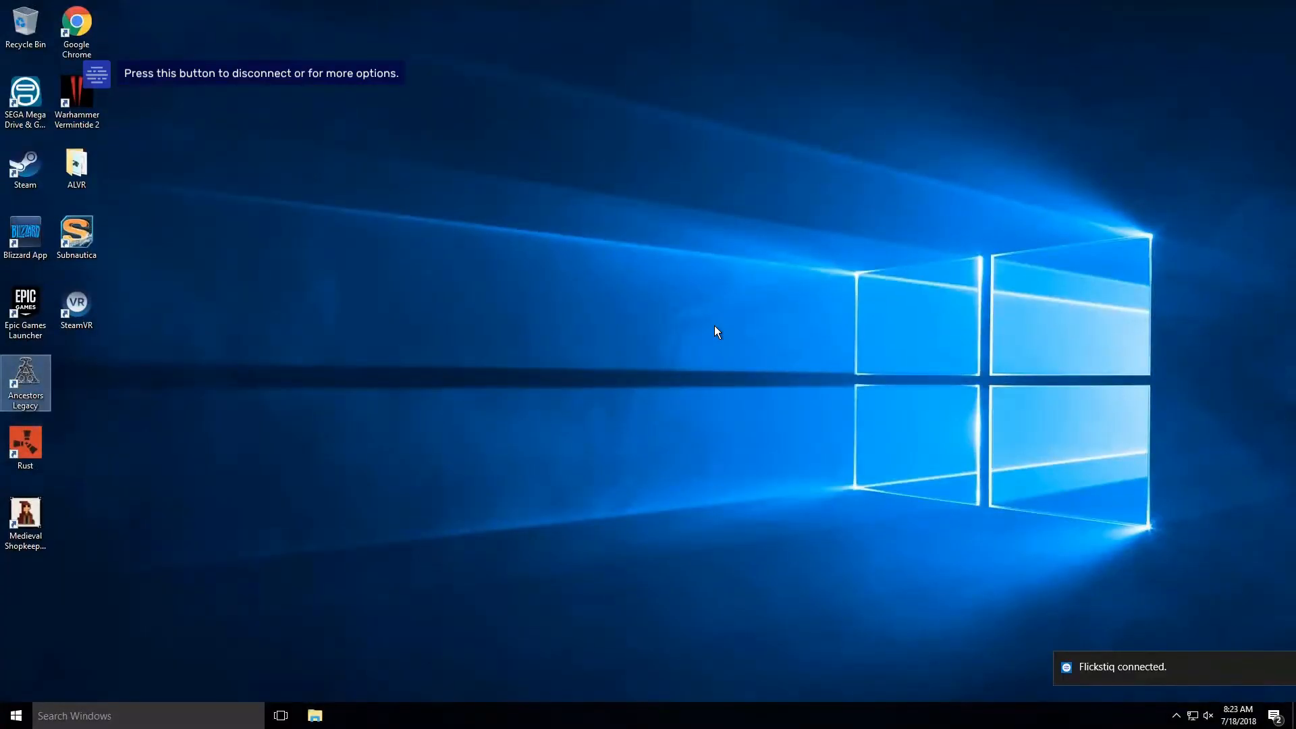
mouse_move(753, 351)
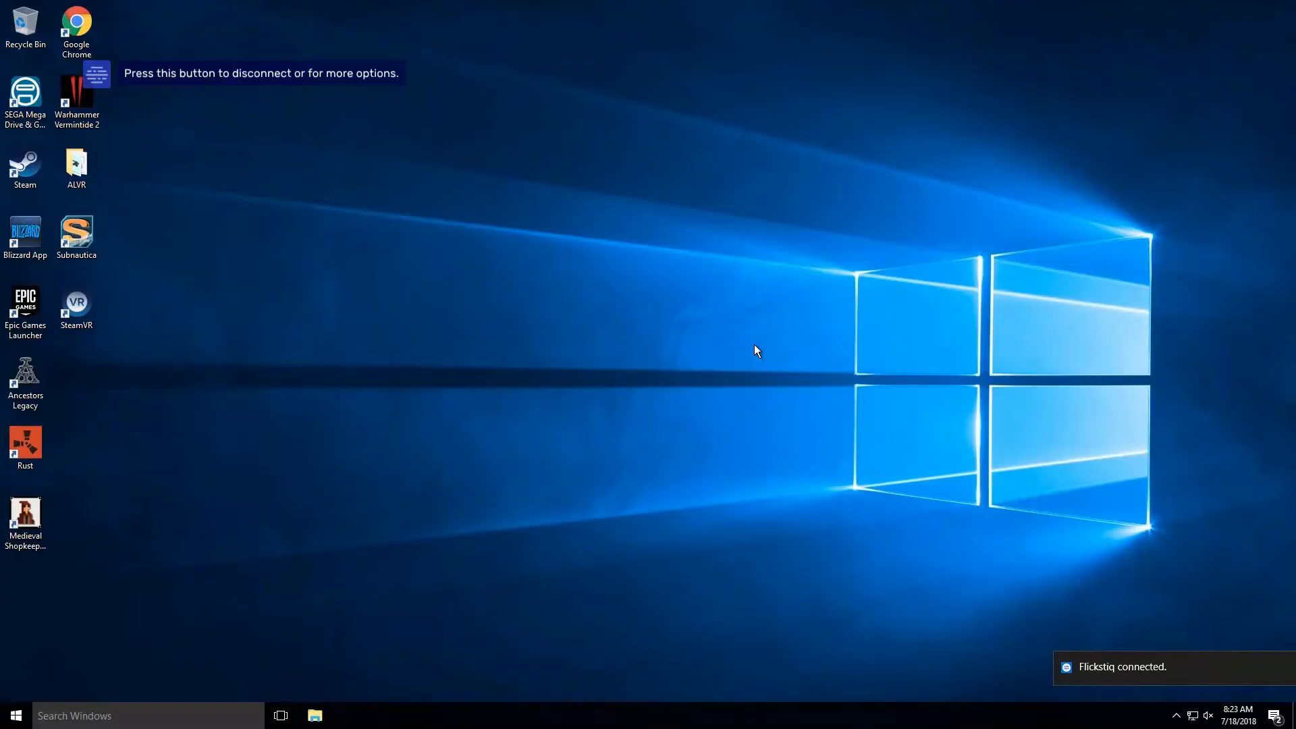
mouse_move(760, 300)
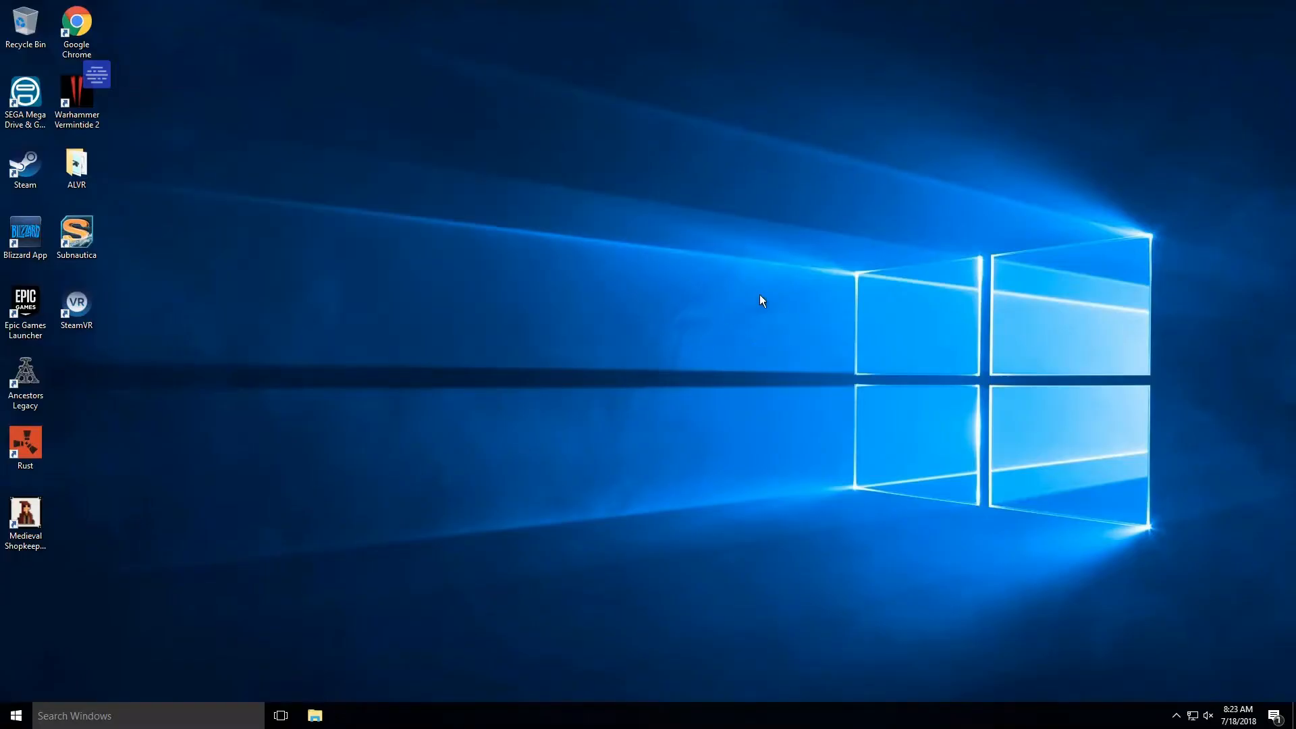
mouse_move(289, 331)
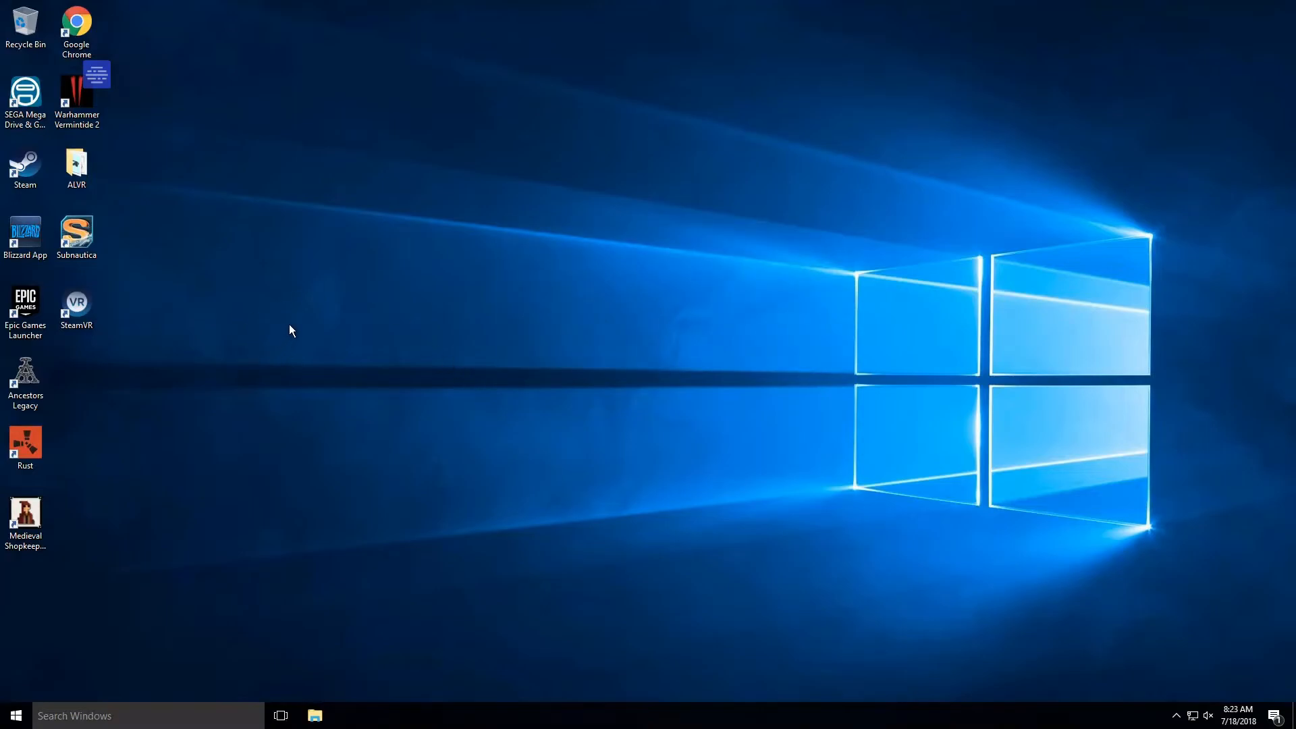
left_click(76, 306)
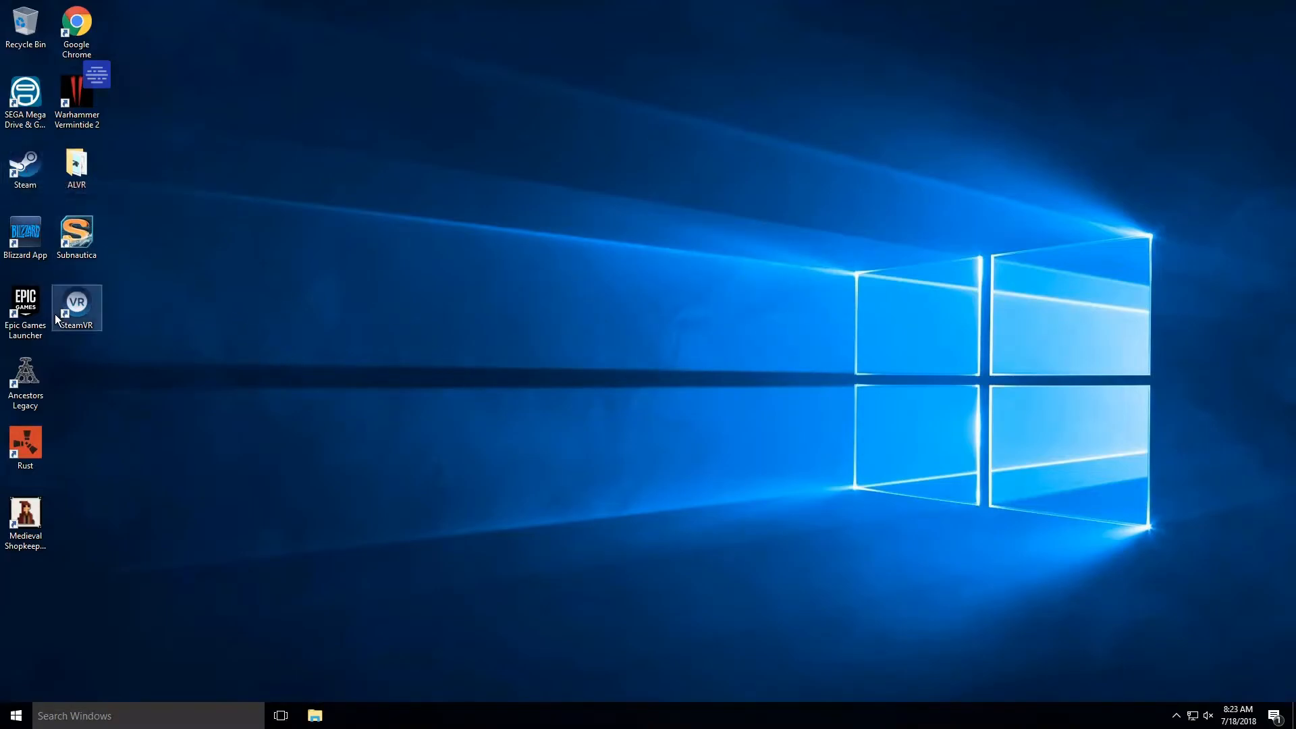